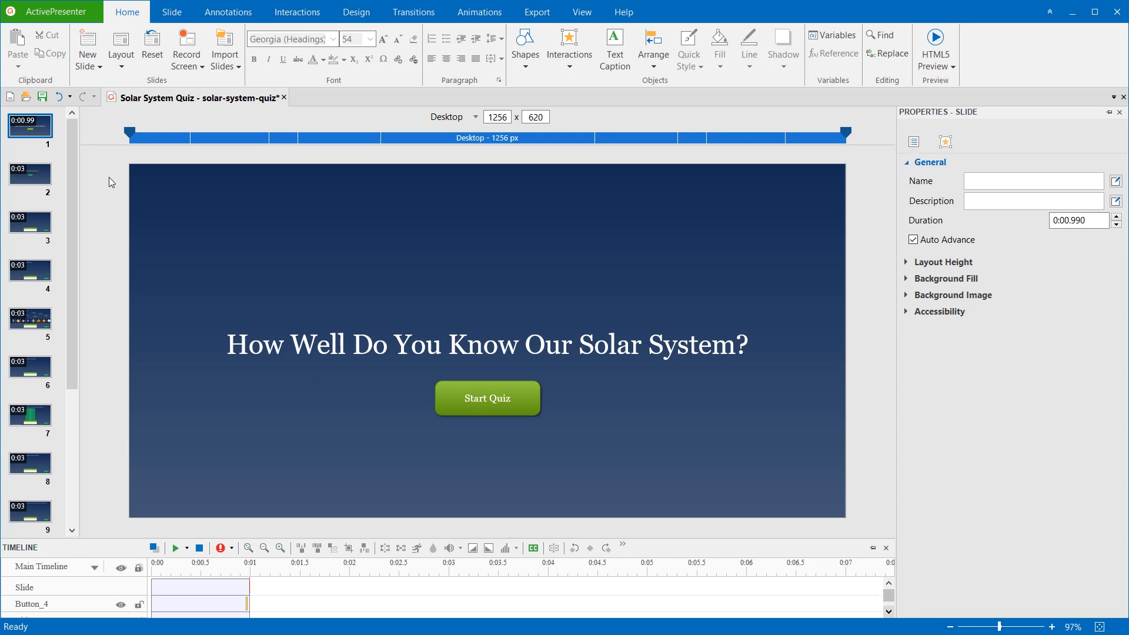
mouse_move(111, 190)
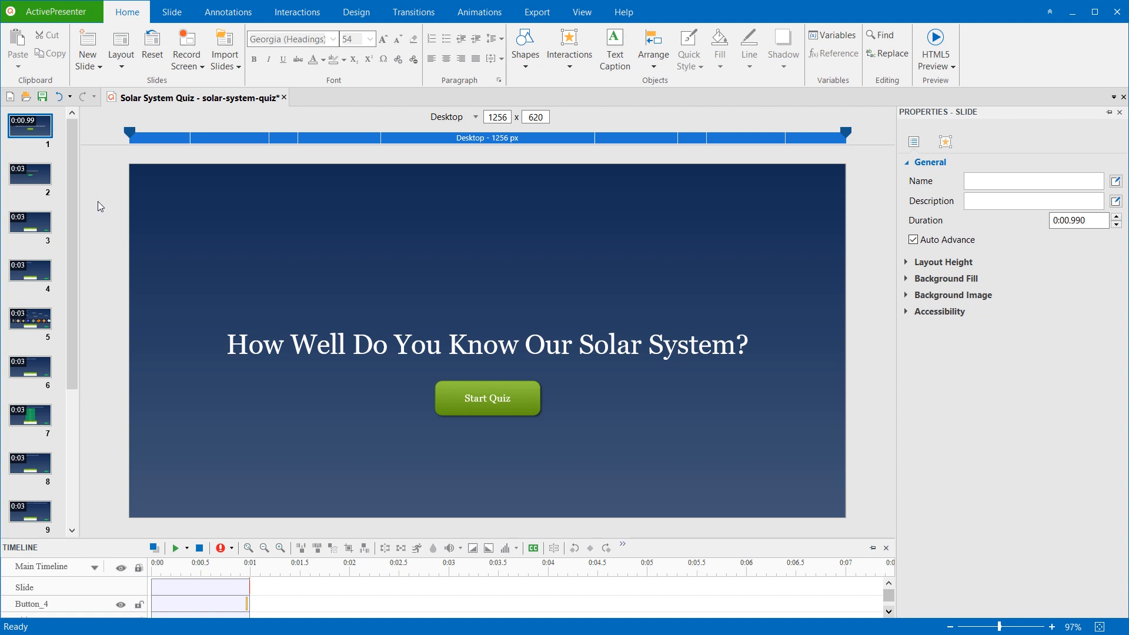
Insert Solar system.png from the Desktop as an image on the quiz title slide.
left_click(253, 44)
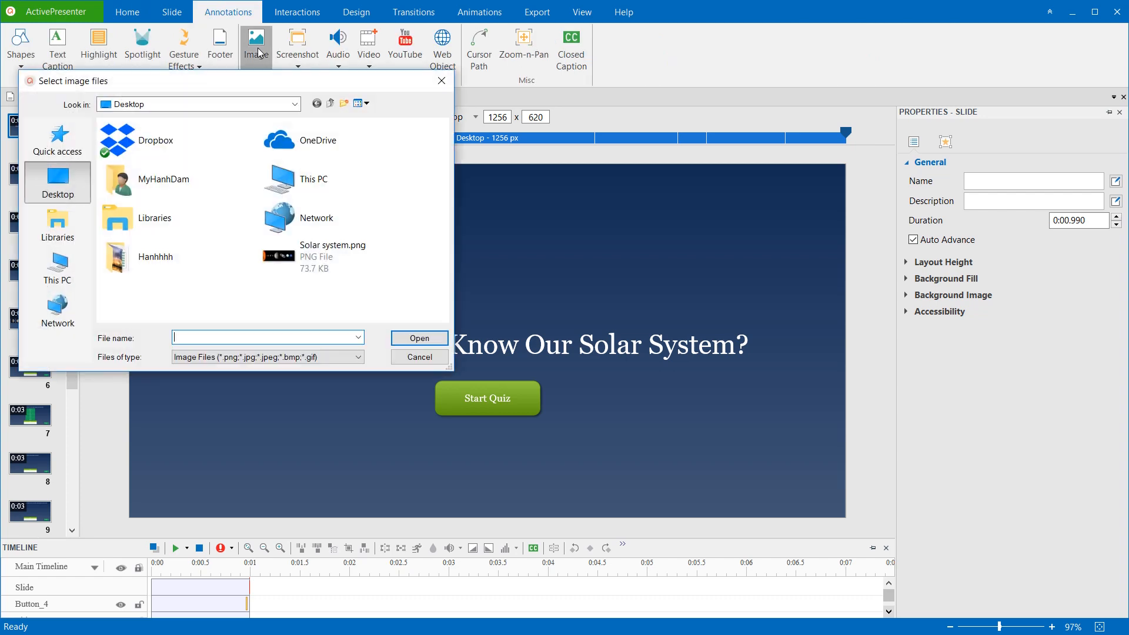
left_click(419, 338)
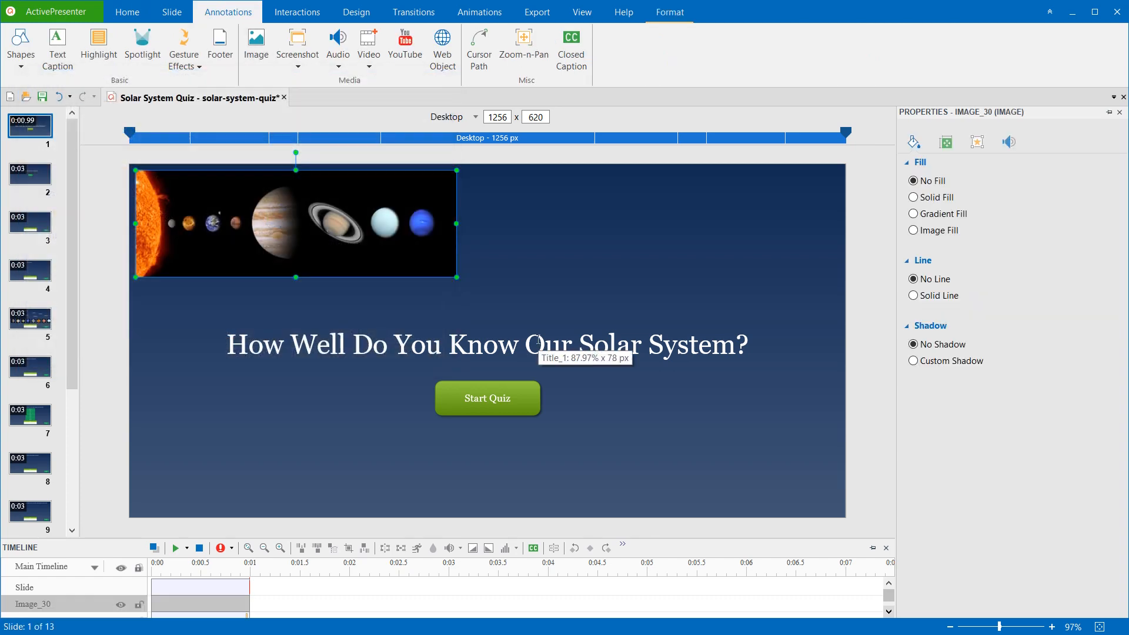
mouse_move(561, 314)
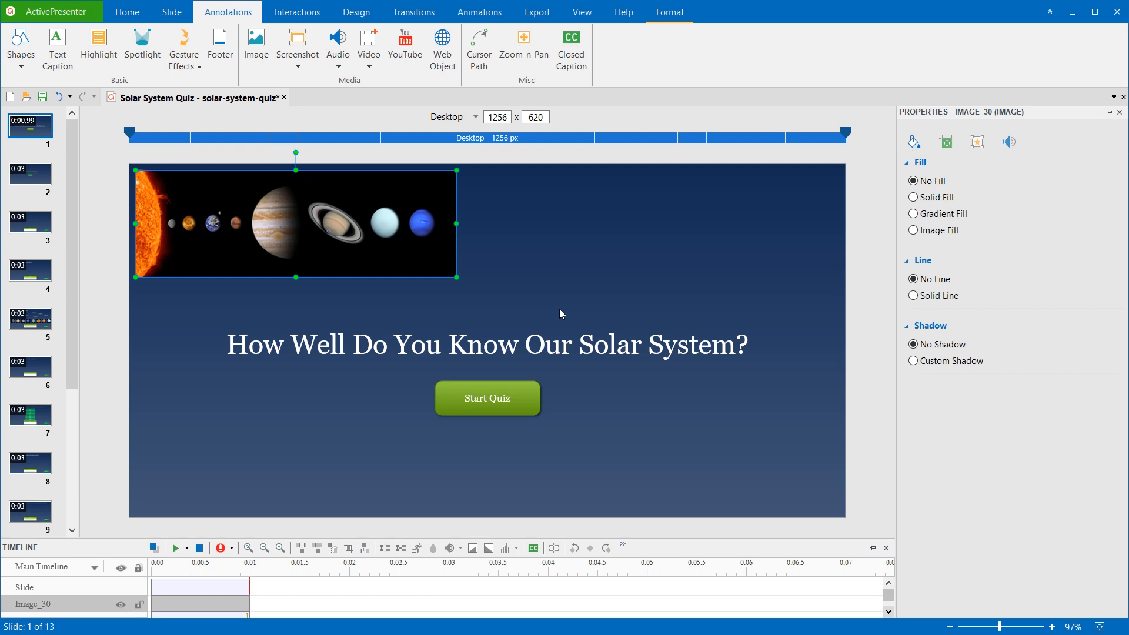
Resize the planets image, move it to top centre, and check the Tablet Landscape layout.
left_click_drag(456, 277, 498, 297)
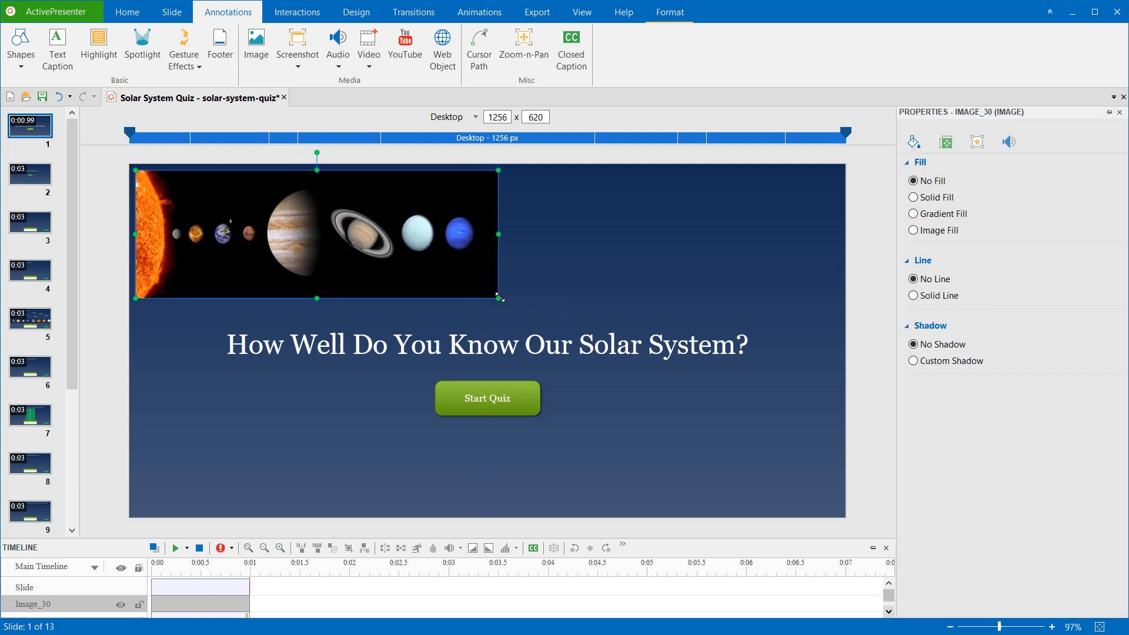
left_click_drag(498, 298, 449, 263)
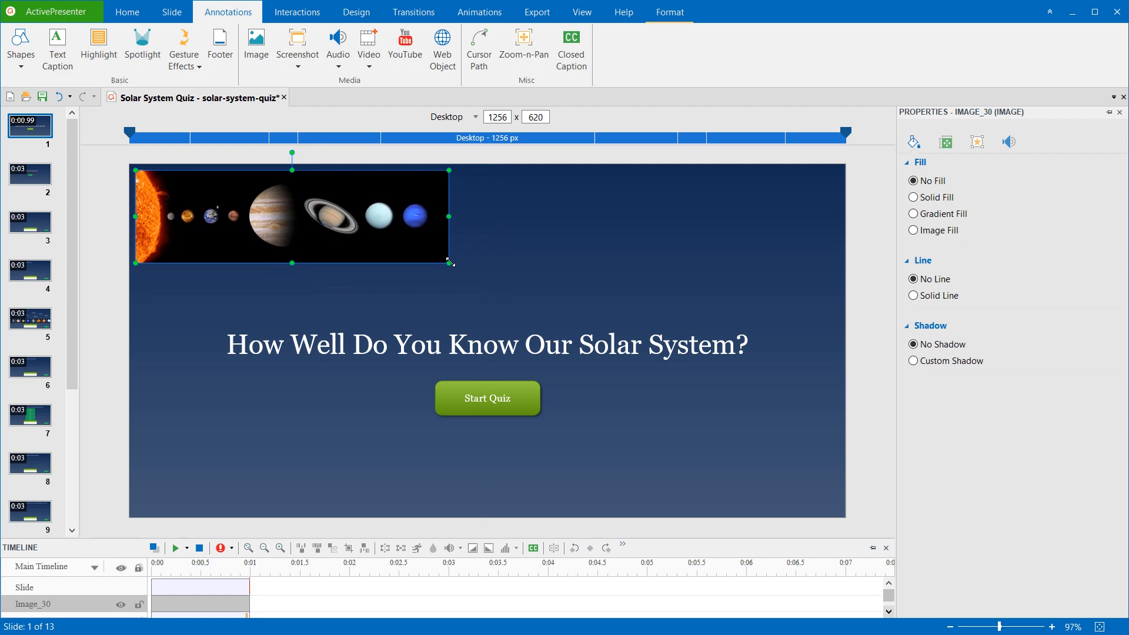
left_click_drag(292, 215, 493, 231)
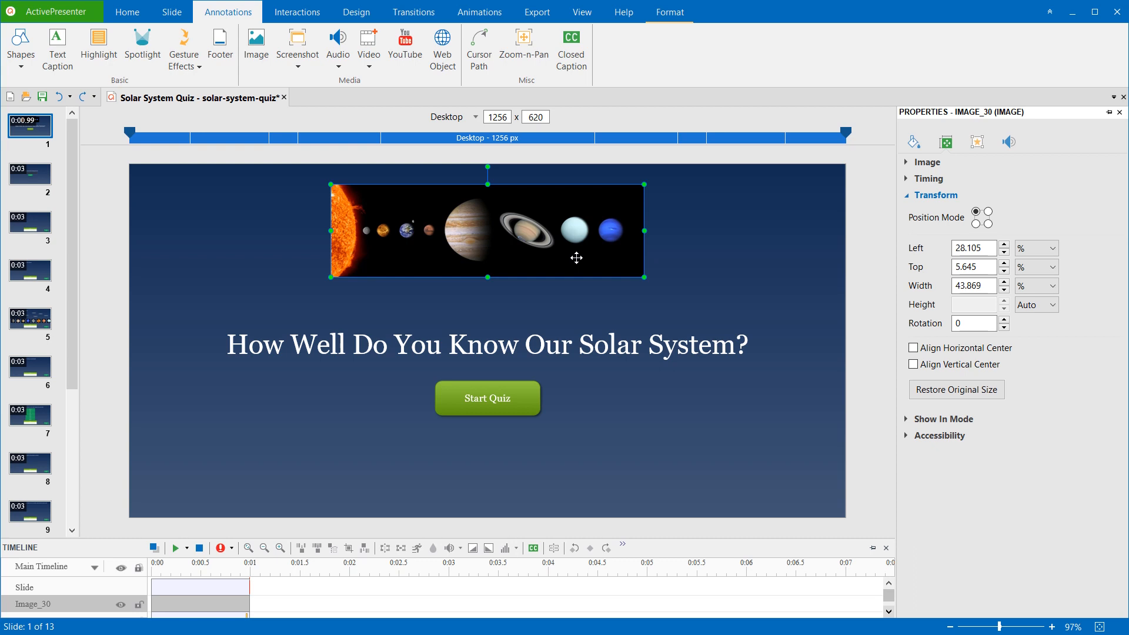
mouse_move(534, 254)
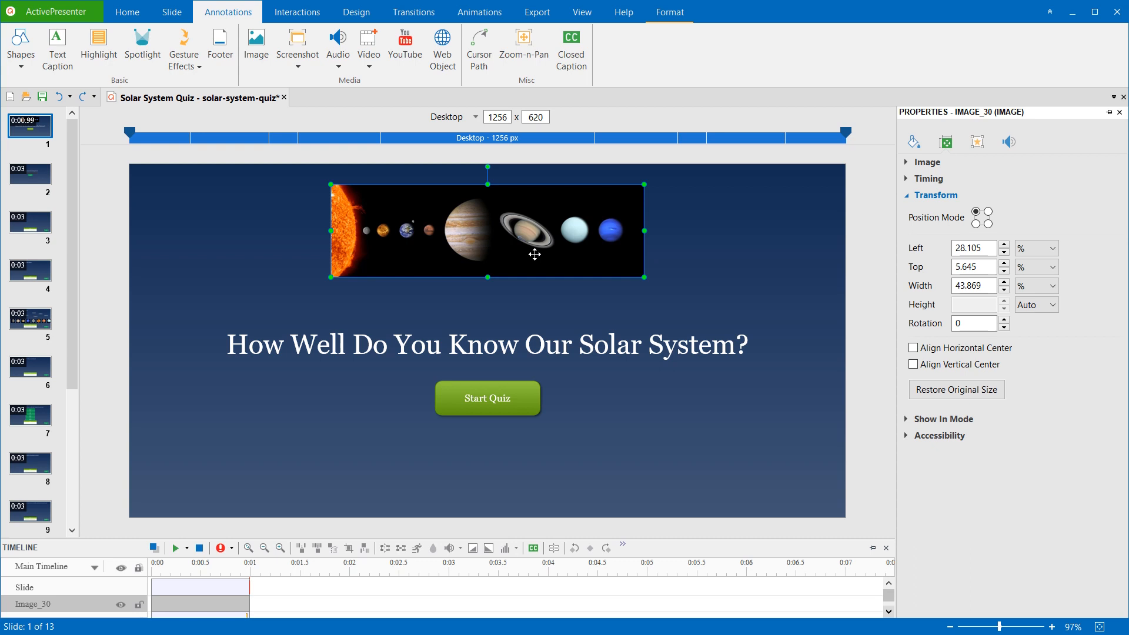
left_click(483, 117)
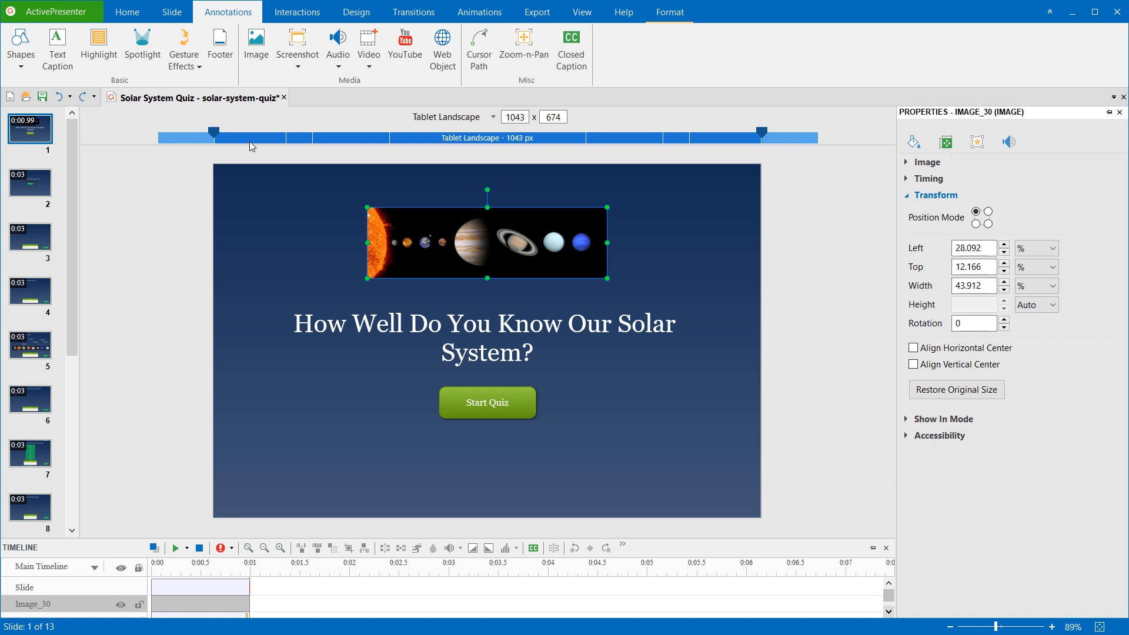
mouse_move(566, 239)
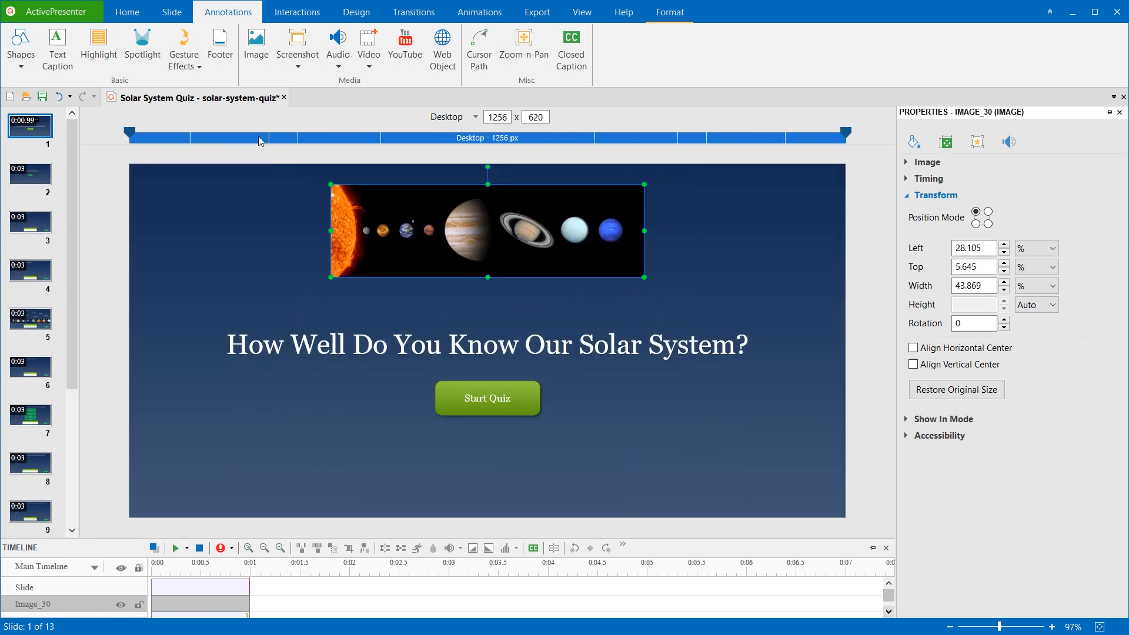
left_click(479, 116)
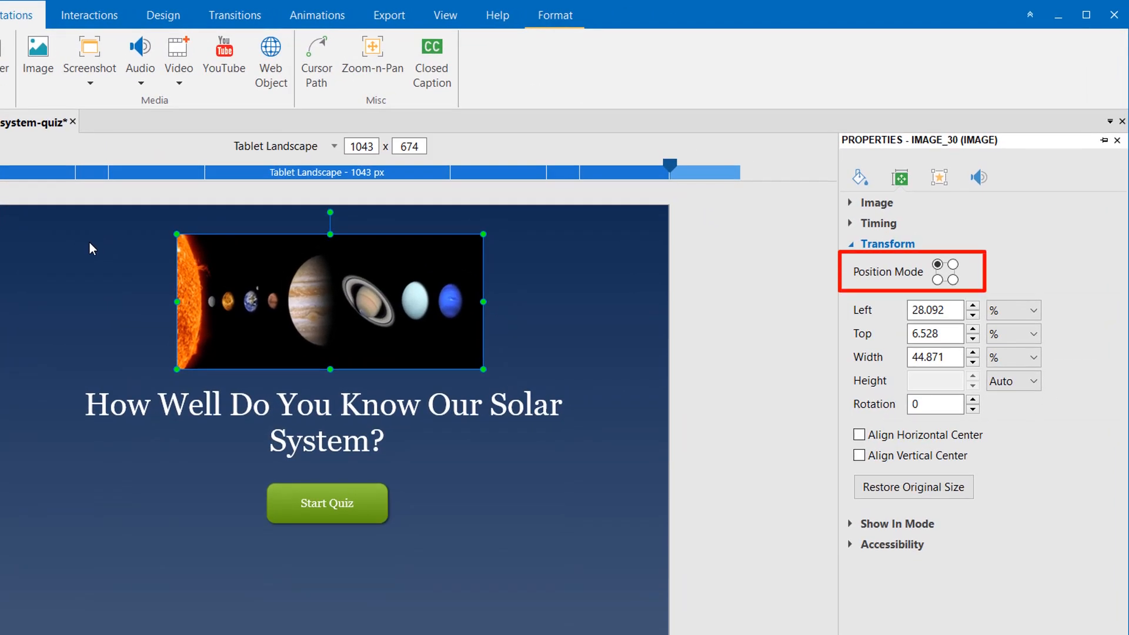
mouse_move(978, 296)
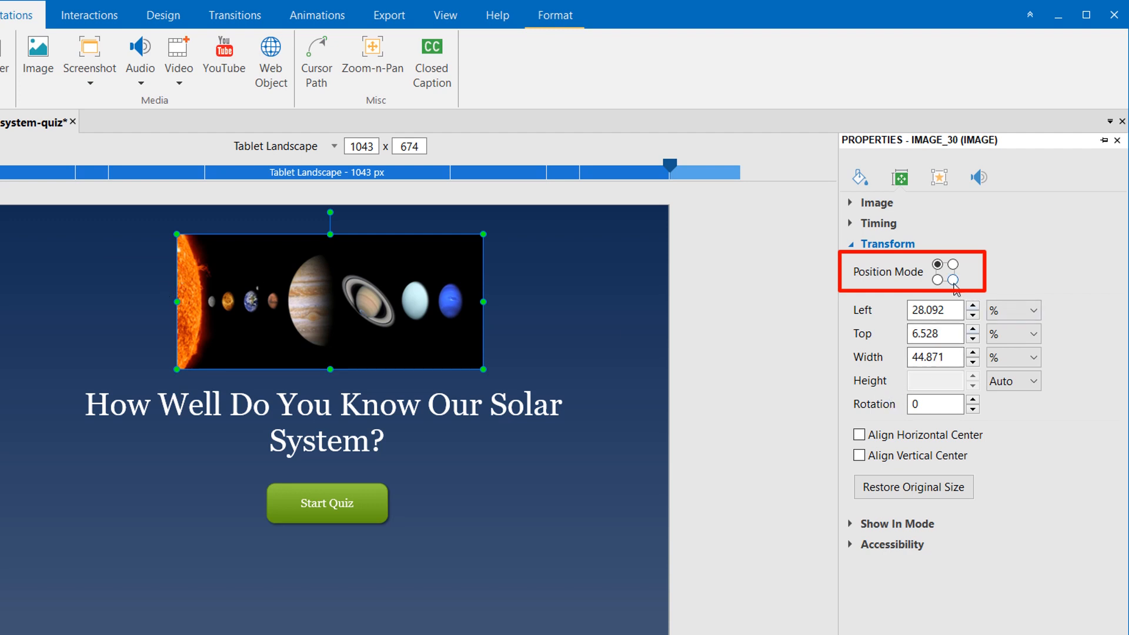
Try bottom-right Position Mode, return to top-left, and set image Width to 50%.
left_click(946, 279)
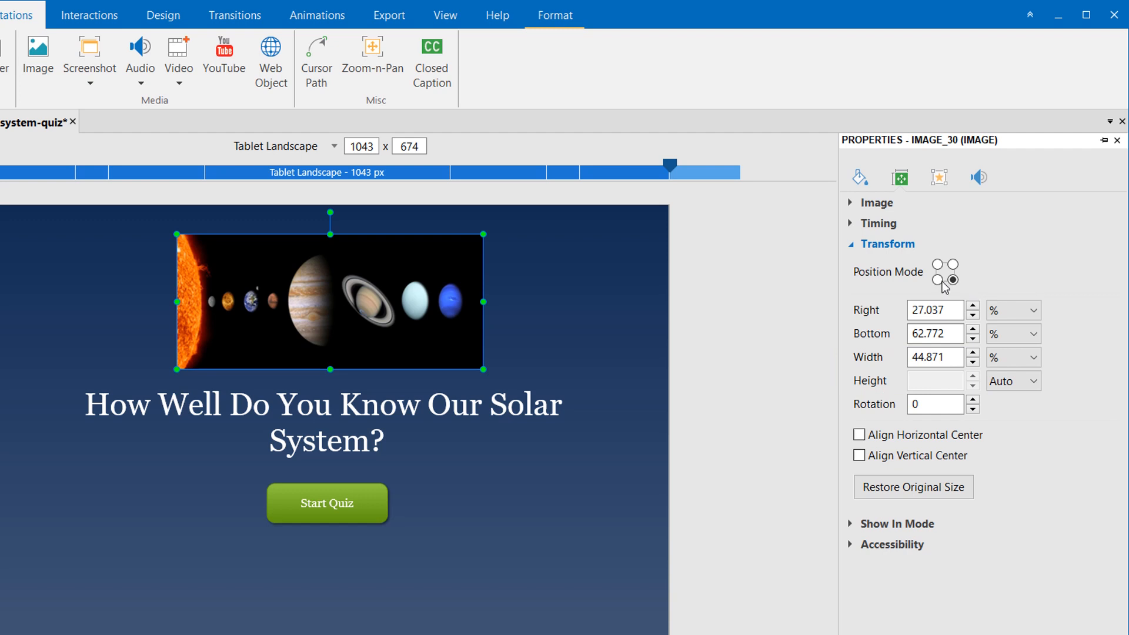
left_click(936, 265)
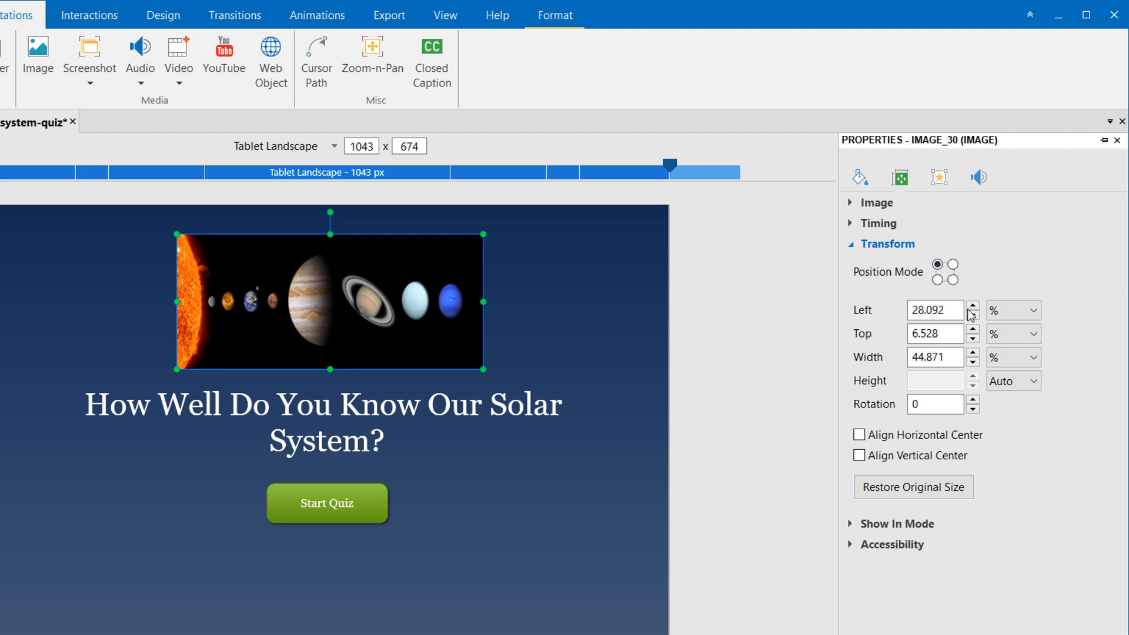
mouse_move(956, 327)
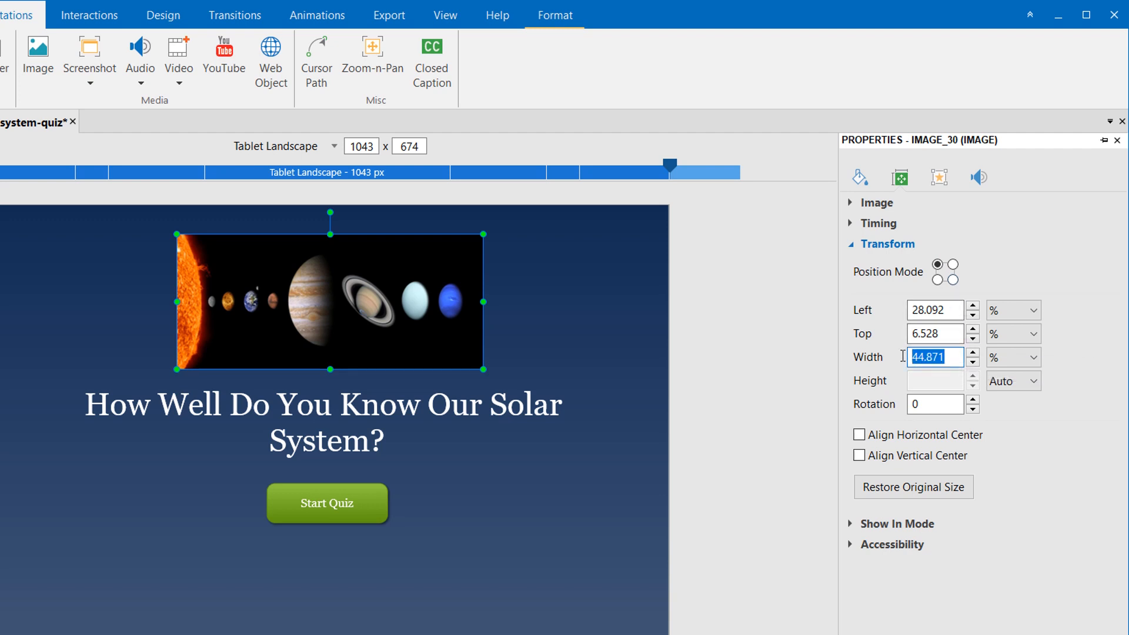
type("50.048")
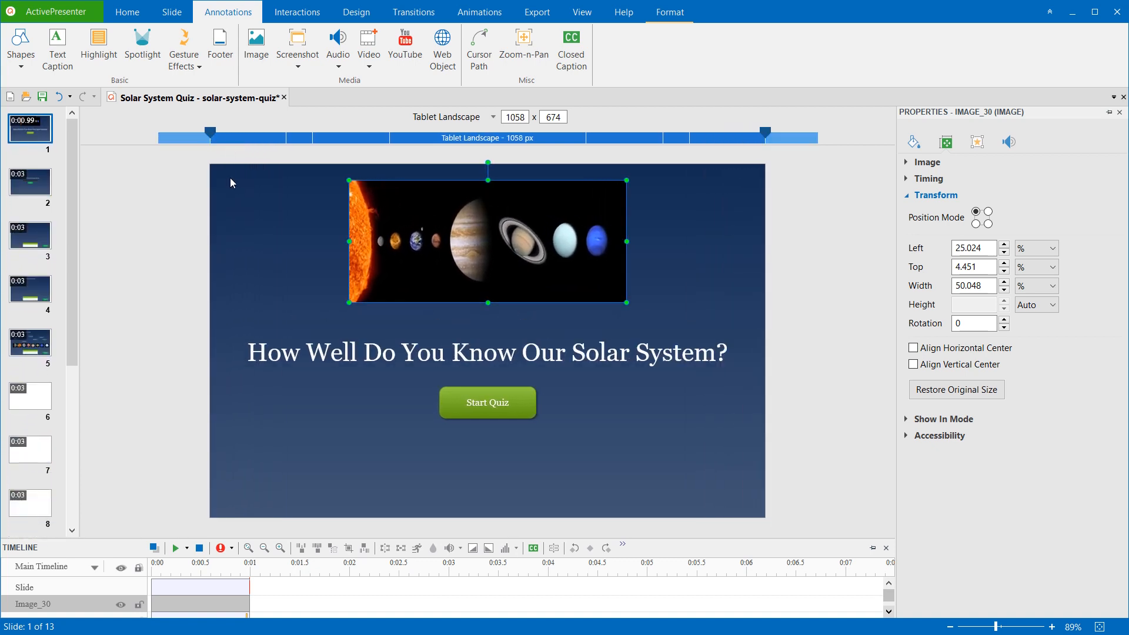
Set the image's Top unit to px and its Left unit to %.
left_click(1050, 248)
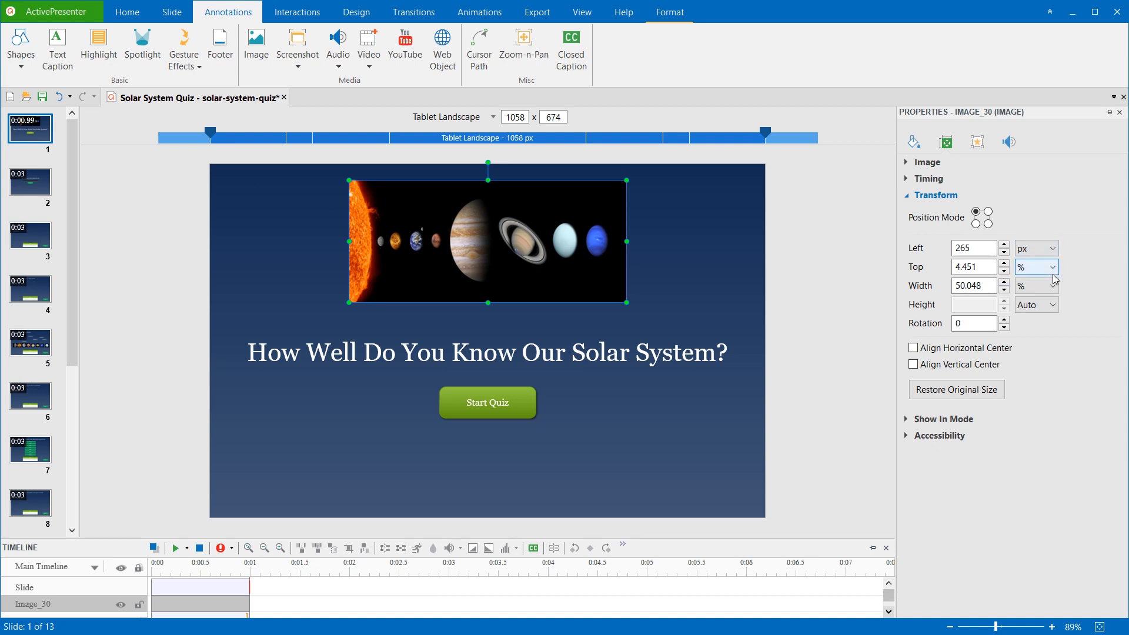
left_click(1051, 267)
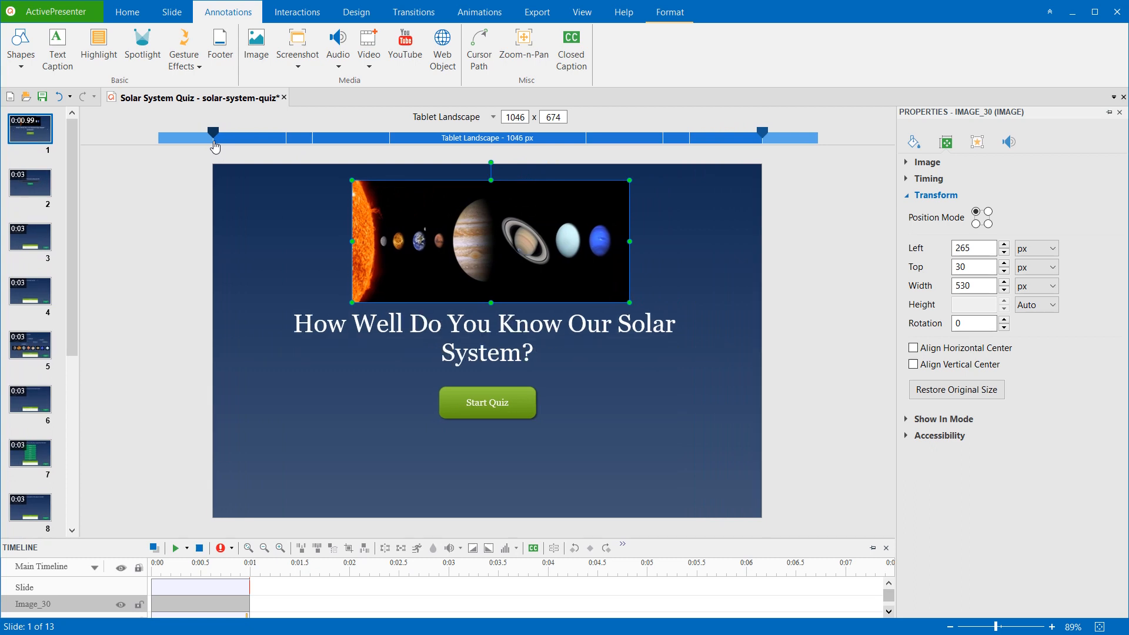
mouse_move(579, 240)
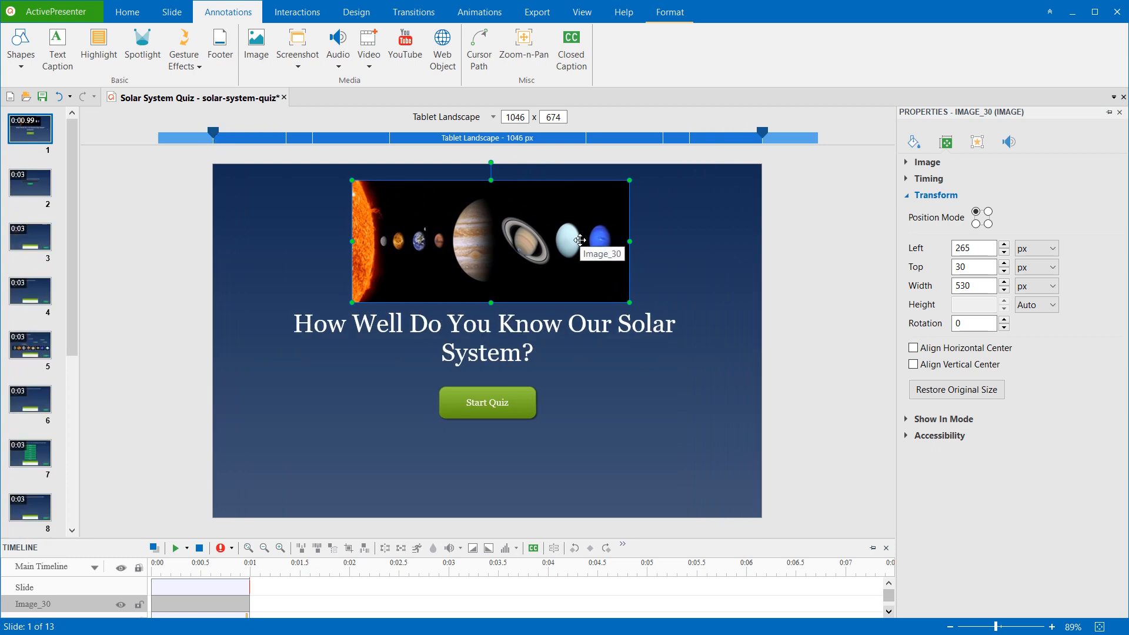
mouse_move(634, 260)
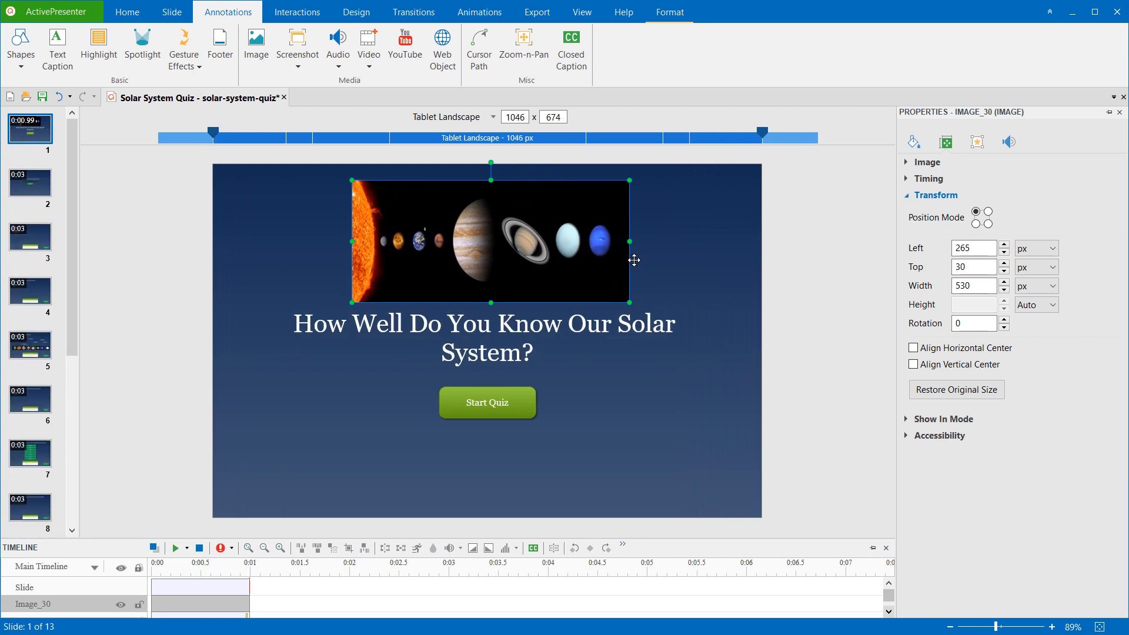
mouse_move(1014, 290)
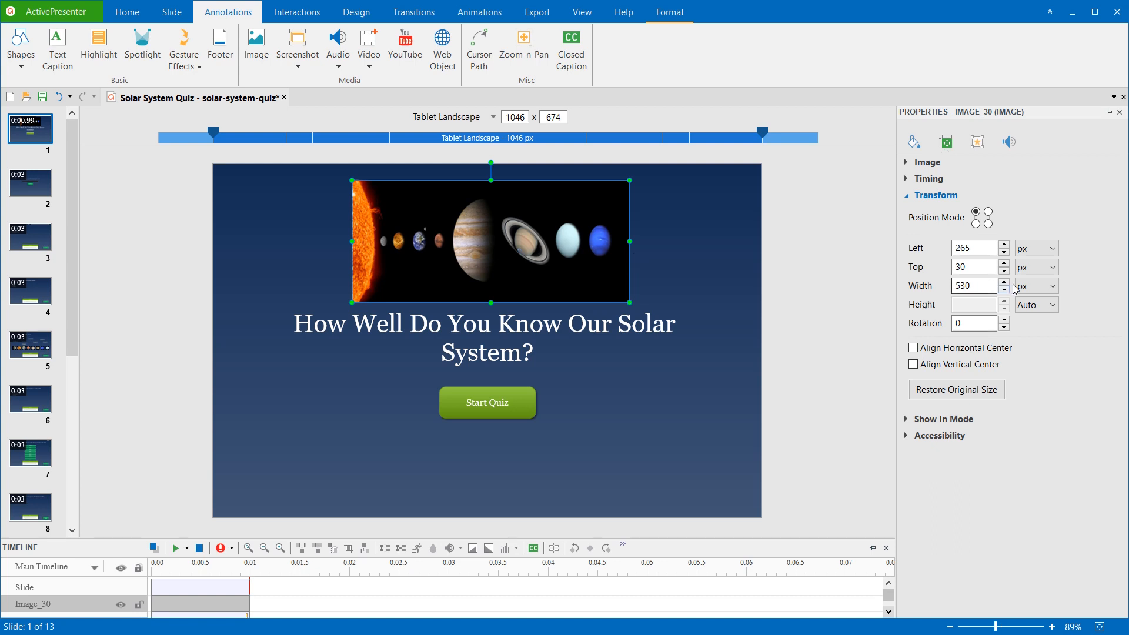
left_click(1051, 248)
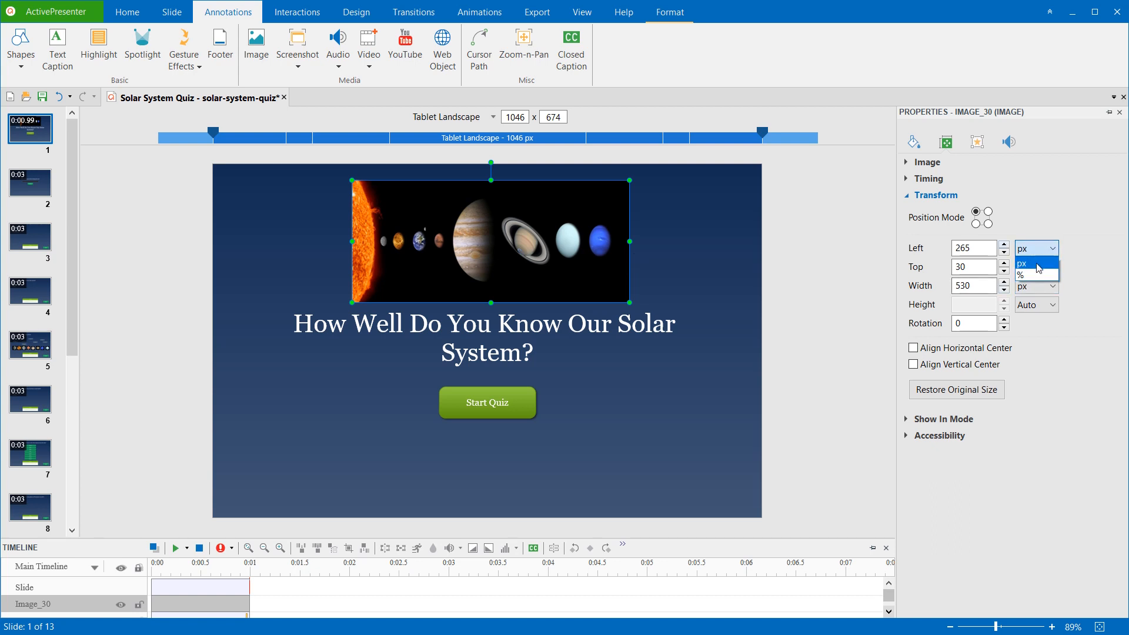
left_click(1021, 274)
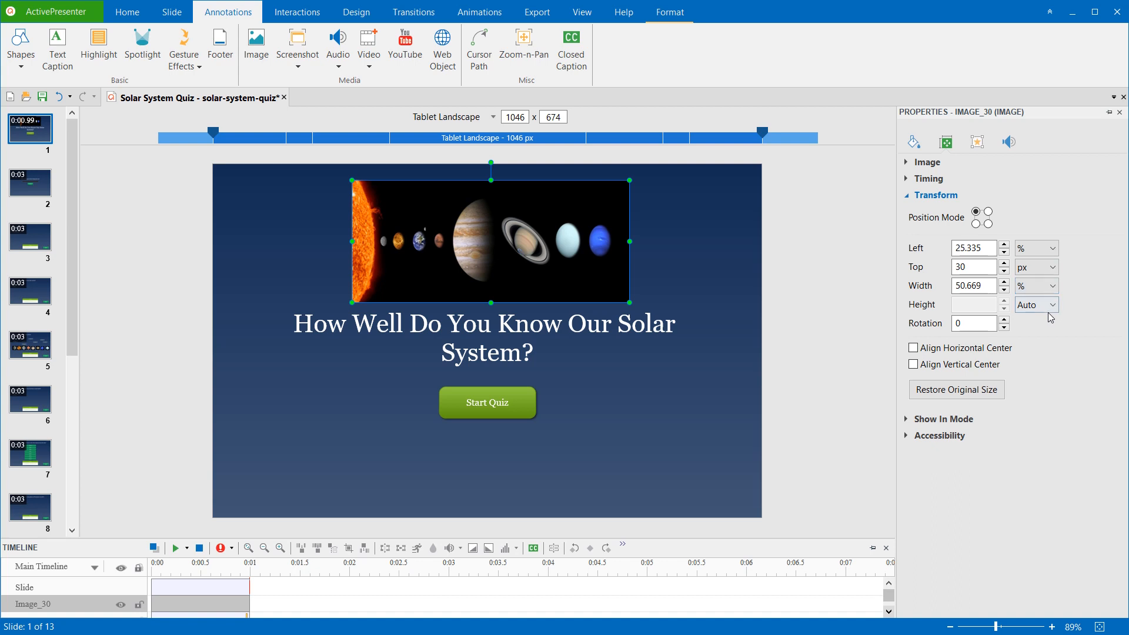
Drag the layout ruler to 880 px and back to 1010 px to test scaling.
left_click_drag(213, 134, 221, 137)
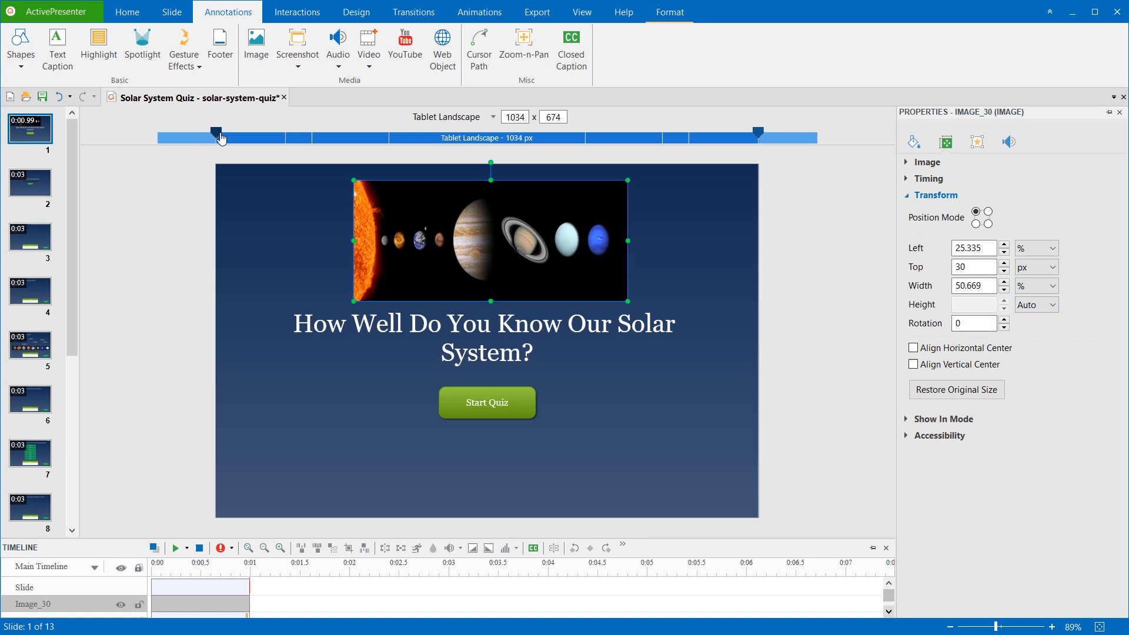
left_click_drag(221, 138, 256, 133)
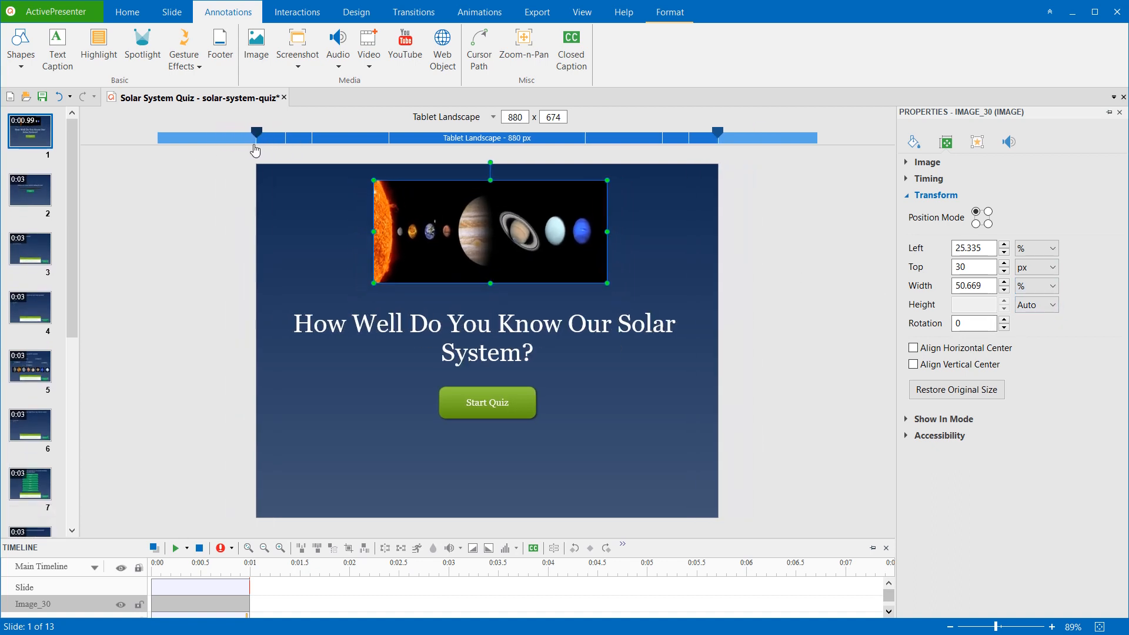
left_click_drag(256, 132, 222, 132)
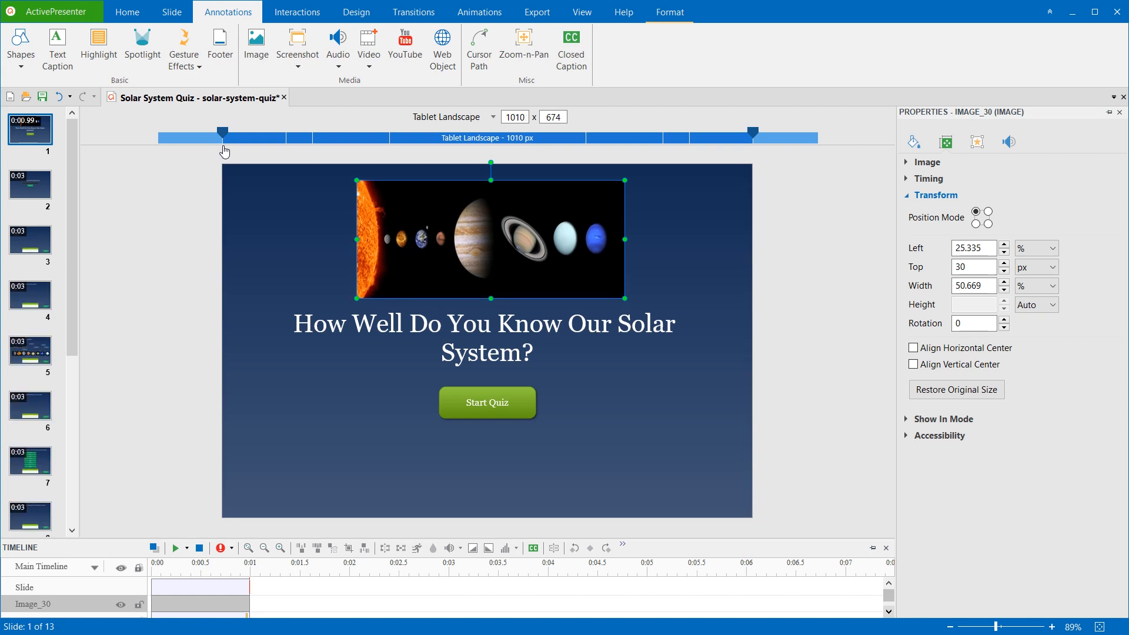
mouse_move(253, 197)
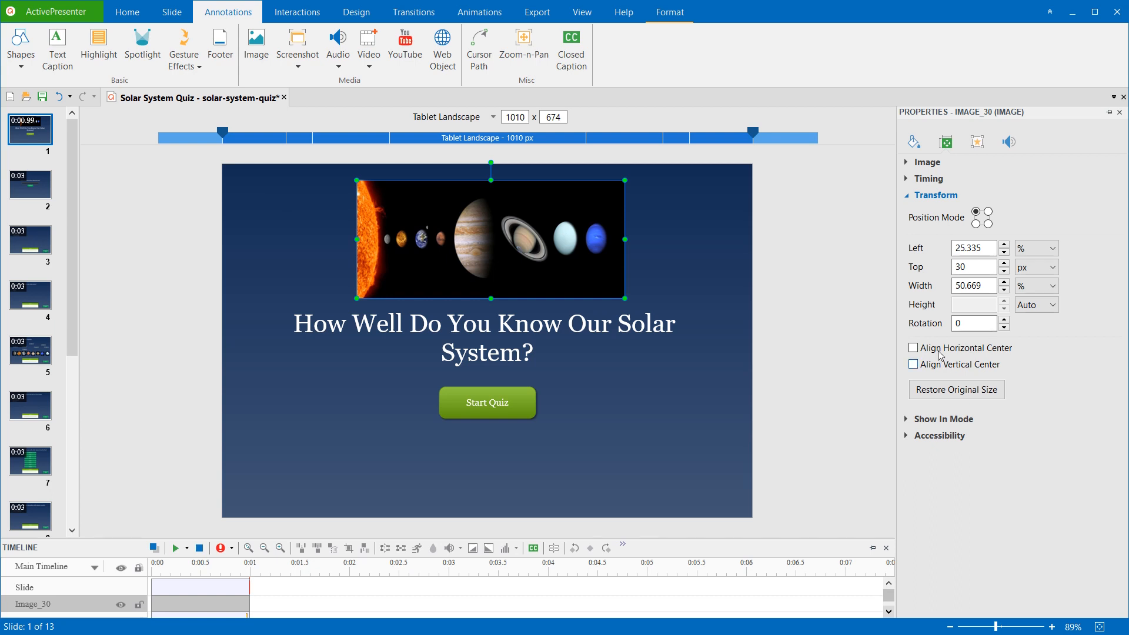
Turn on Align Vertical Center, nudge the image right, then turn it off again.
left_click(913, 347)
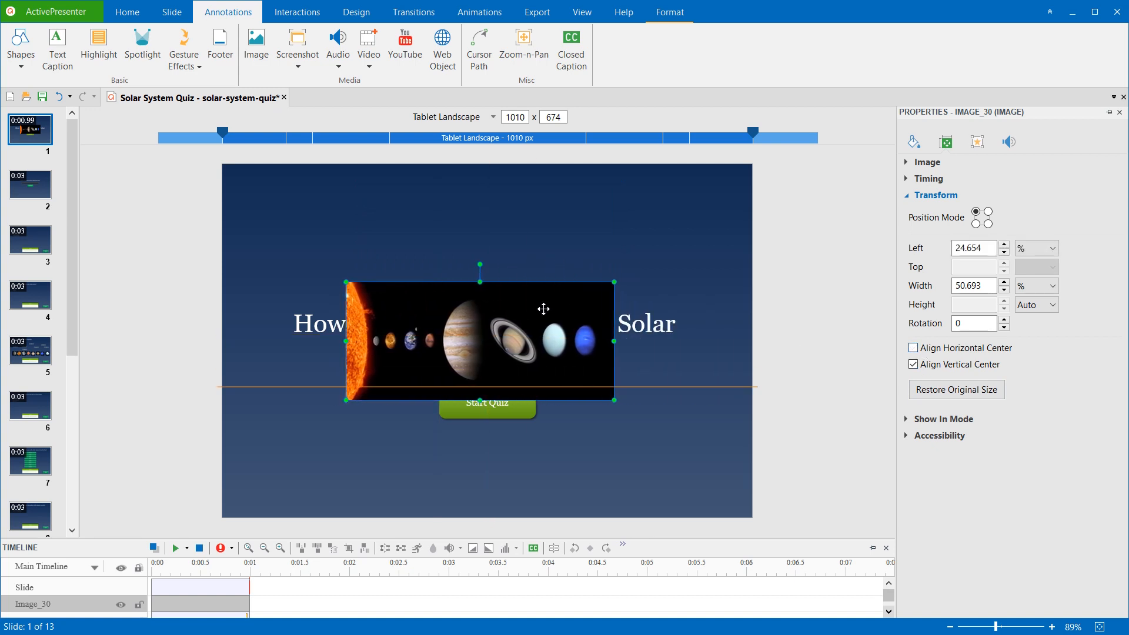
left_click_drag(478, 340, 513, 341)
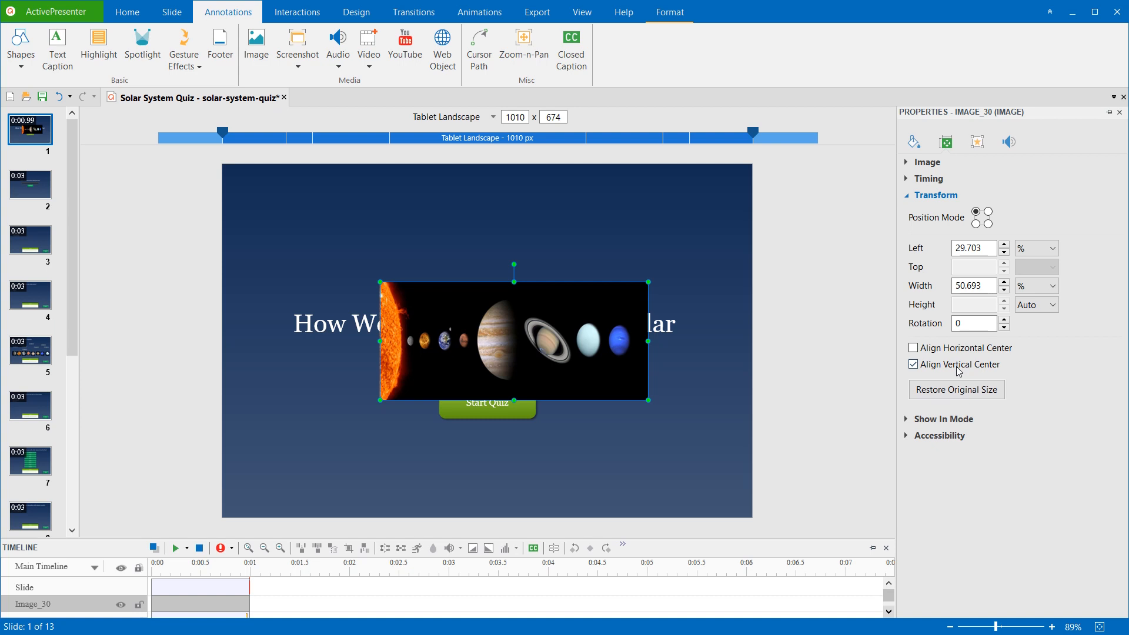
left_click(913, 364)
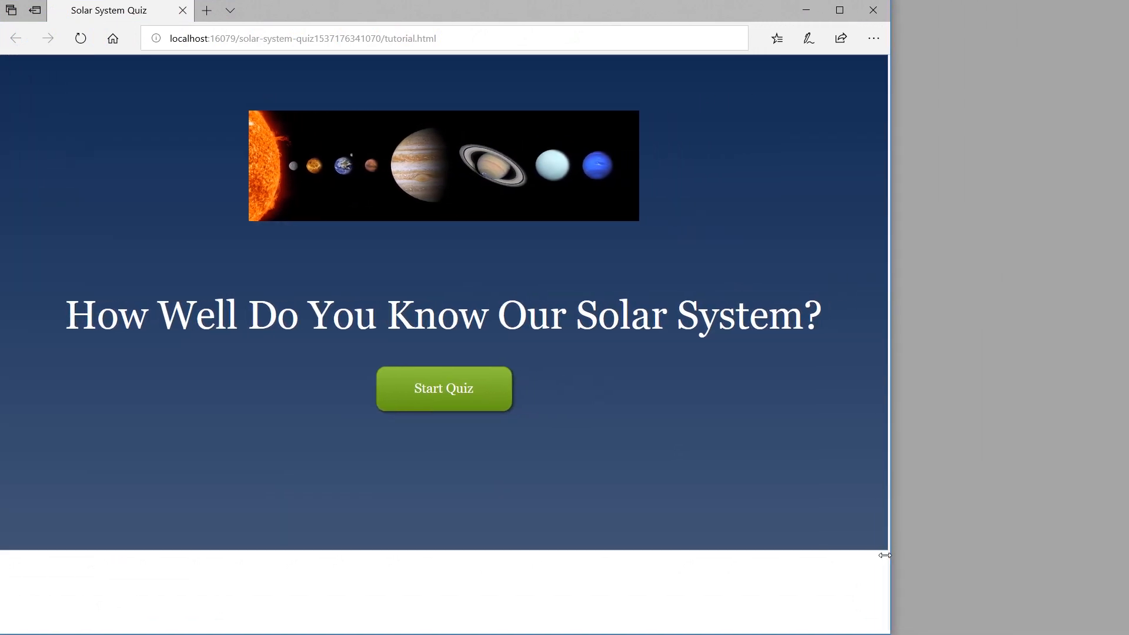
Drag Edge's right edge inward so the planets image widens and the heading wraps.
left_click_drag(884, 555, 630, 536)
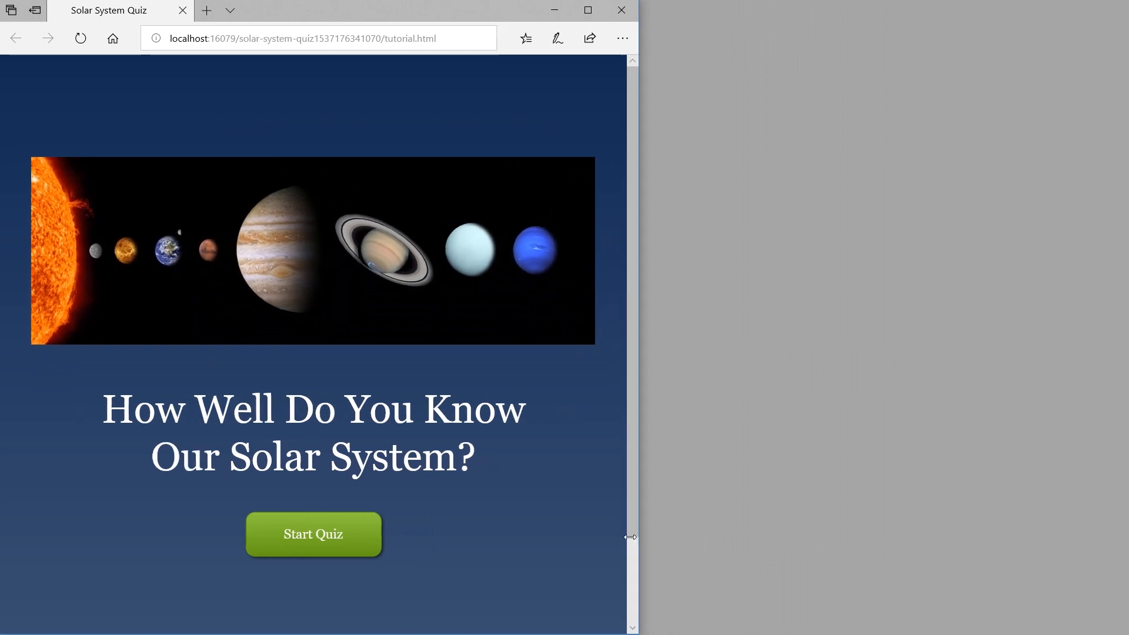